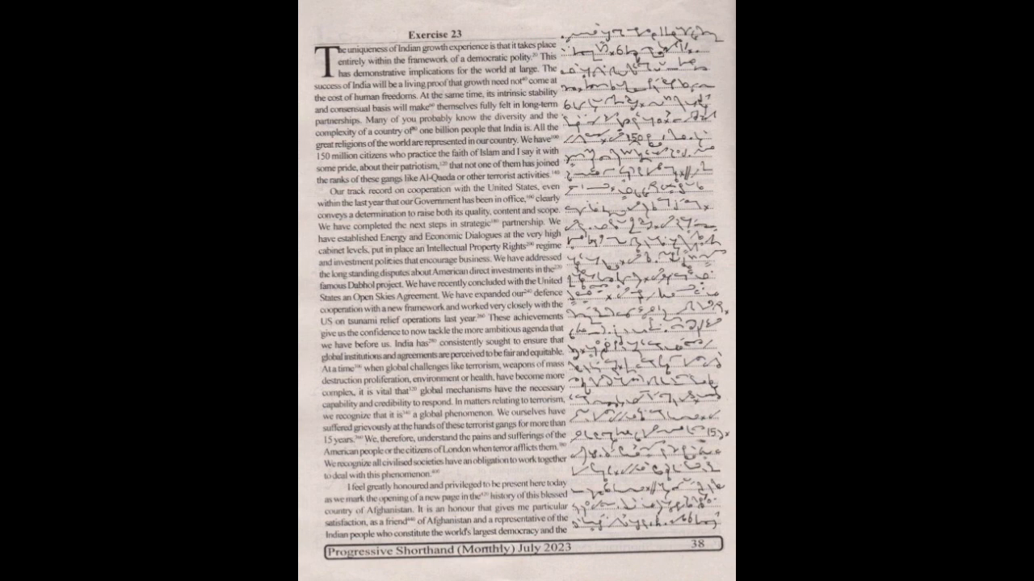
{"action": "scroll", "scroll_direction": "down", "scroll_amount": 3}
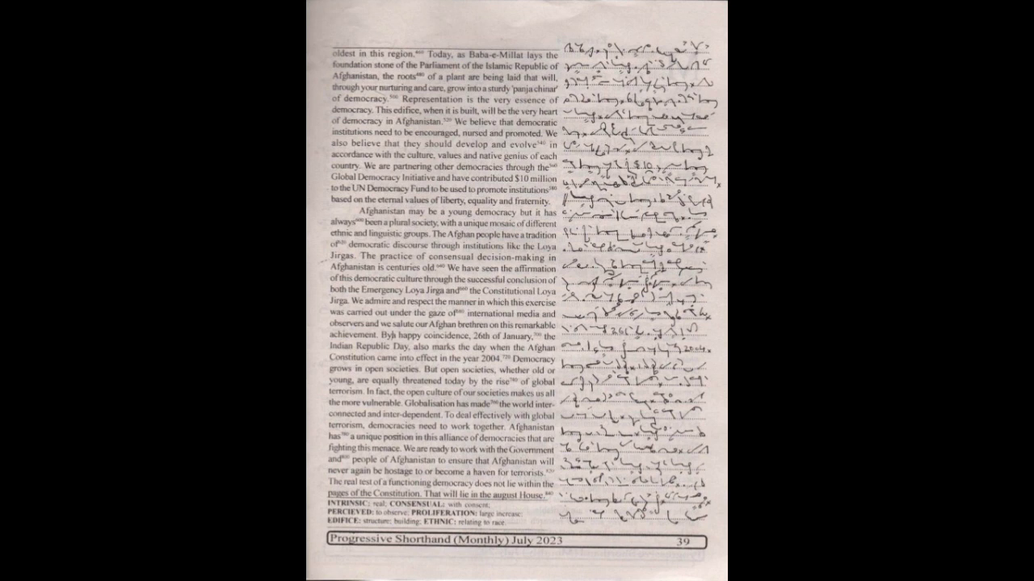